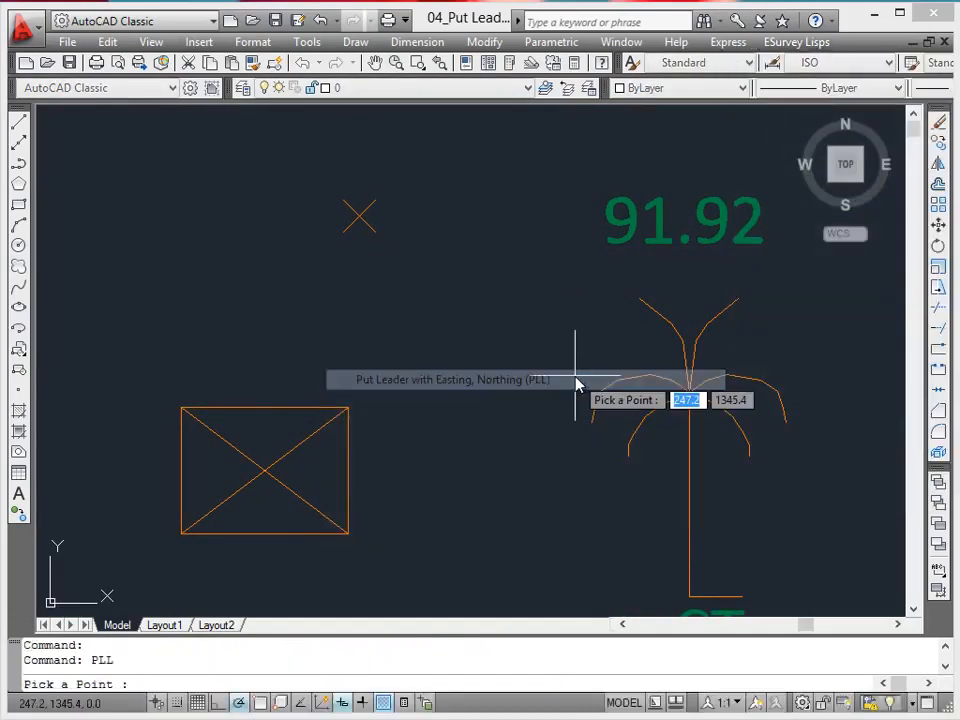
{"action": "mouse_move", "coordinate": [470, 420]}
{"action": "type", "text": "int"}
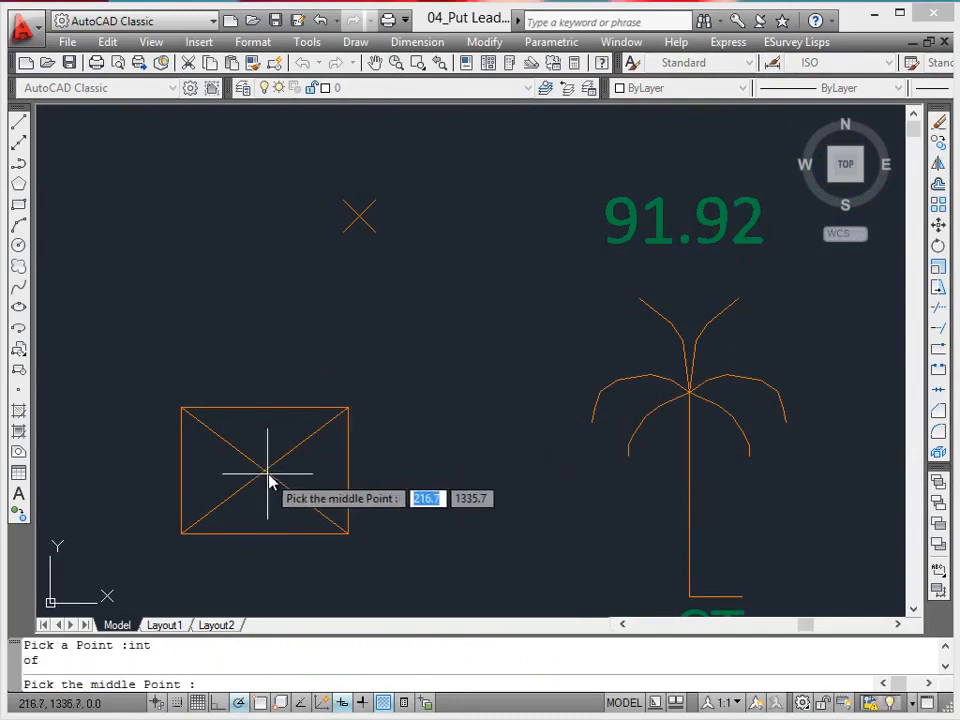
Finish the PLL leader reading E=216.5, N=1336.0 at the rectangle centre.
{"action": "left_click", "coordinate": [268, 470]}
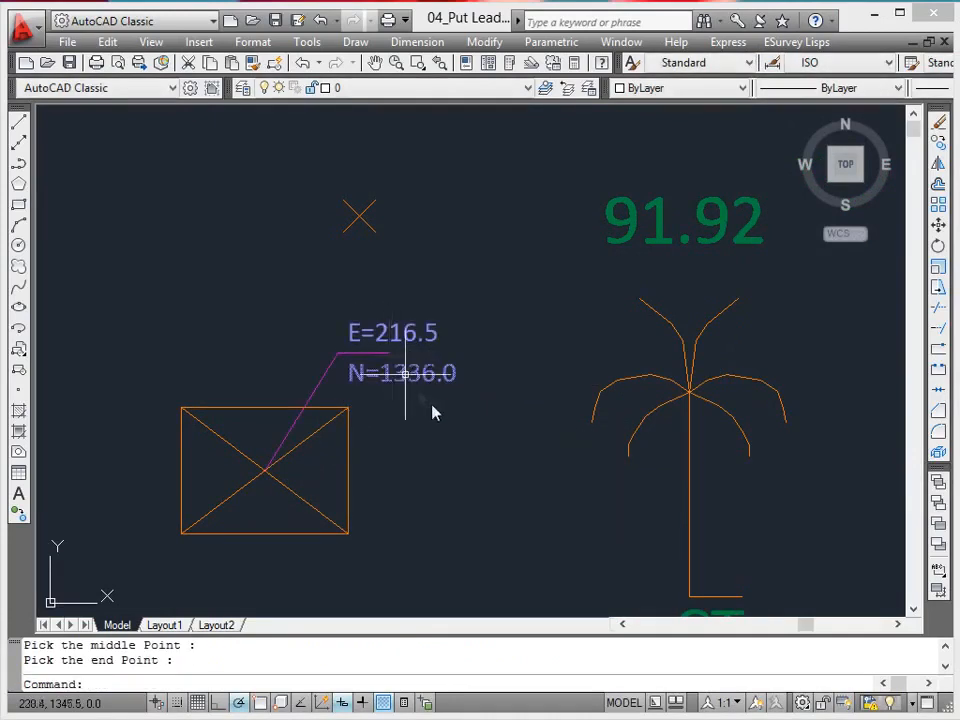
{"action": "mouse_move", "coordinate": [476, 464]}
{"action": "type", "text": "w"}
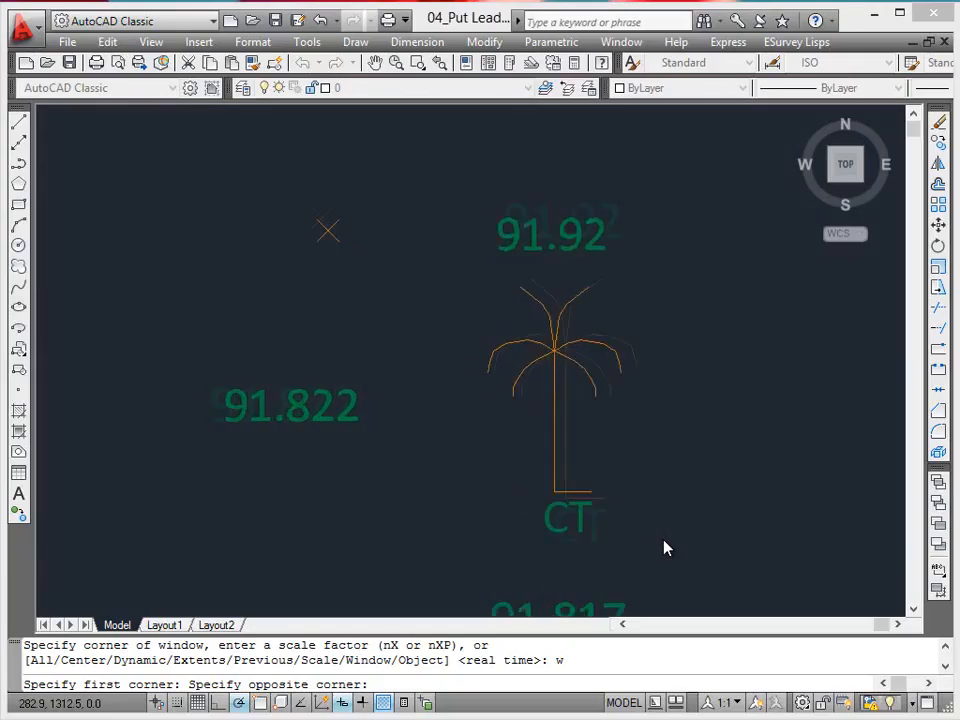
Mark LIP leaders at the cross, the 91.822 text and the CT point insertions.
{"action": "left_click", "coordinate": [796, 42]}
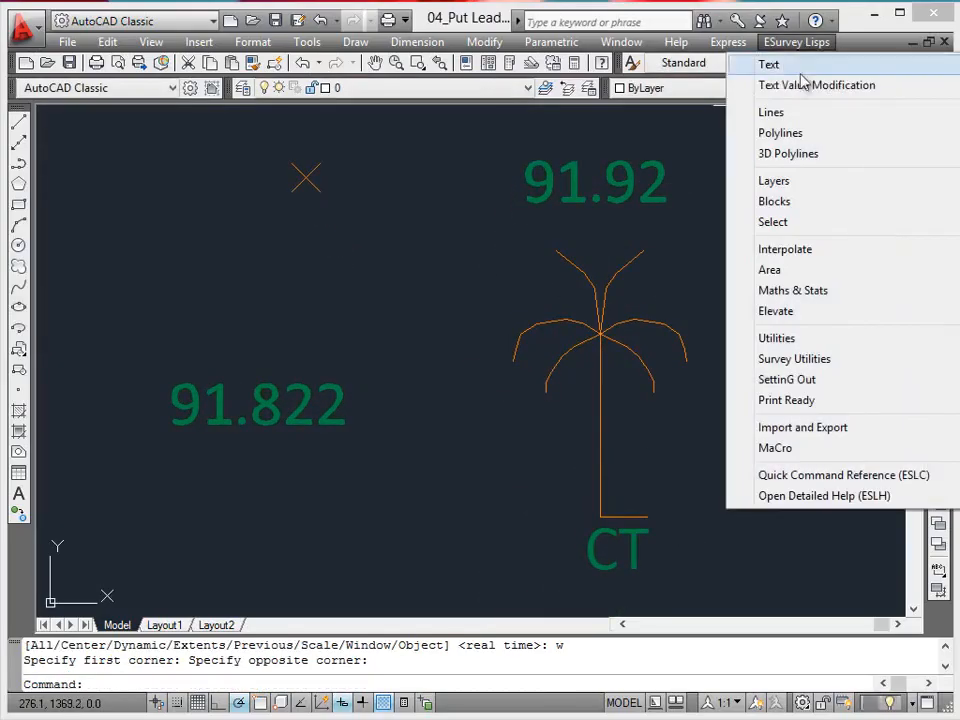
{"action": "left_click", "coordinate": [768, 64]}
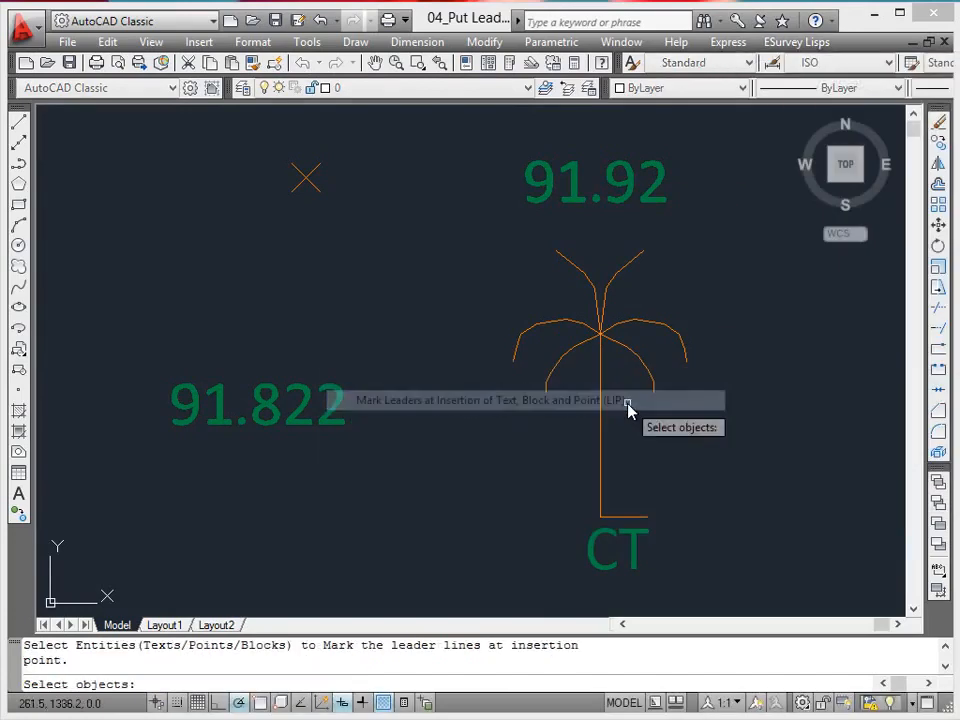
{"action": "left_click", "coordinate": [304, 178]}
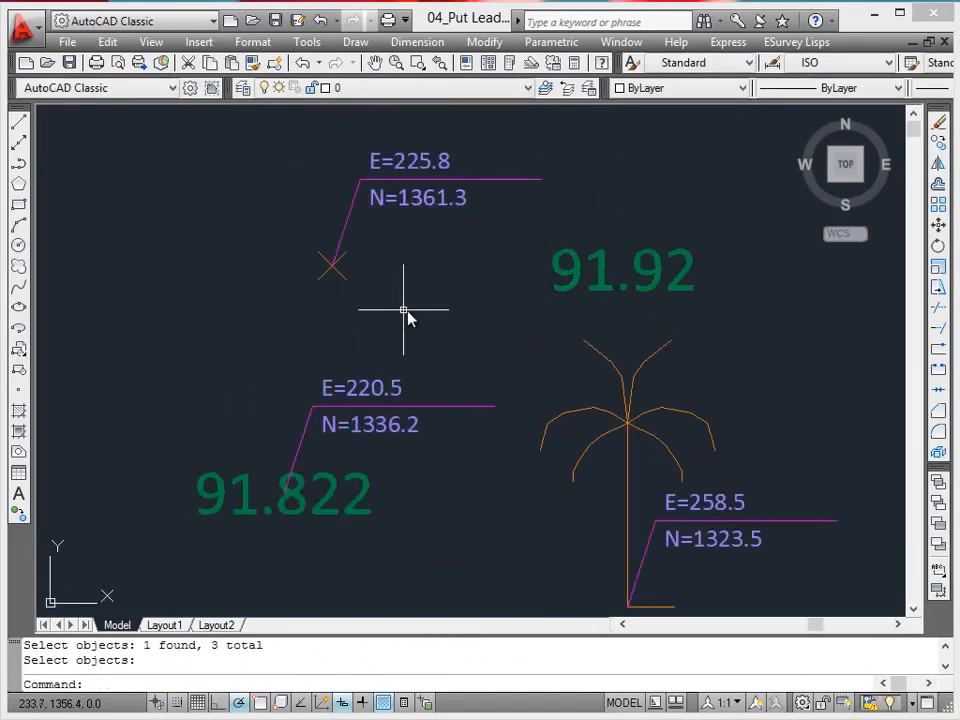
{"action": "mouse_move", "coordinate": [408, 310]}
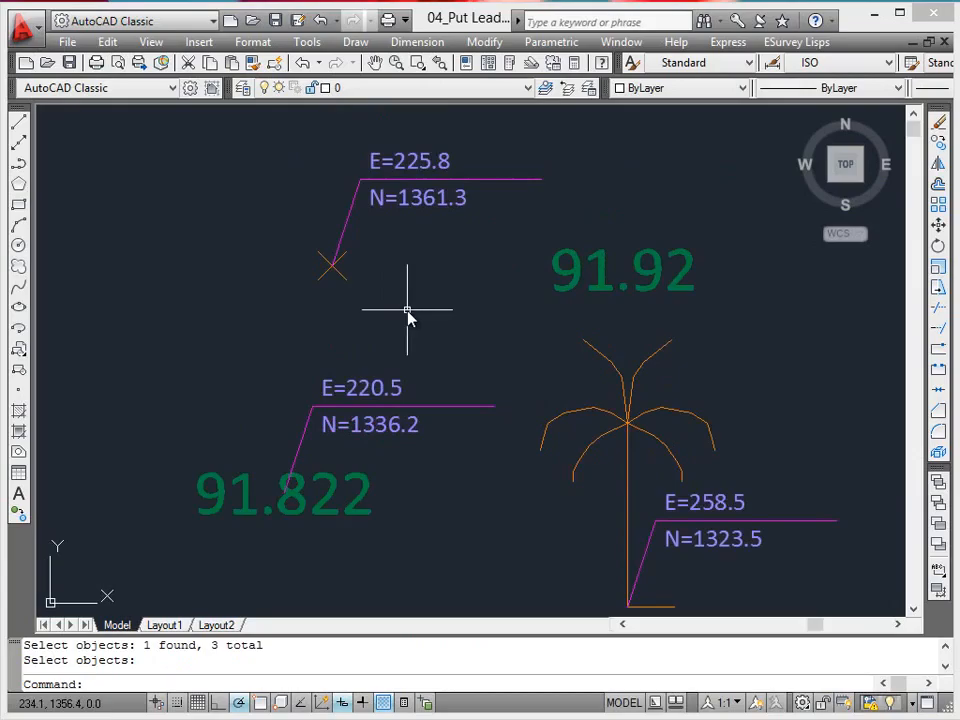
{"action": "left_click", "coordinate": [796, 40]}
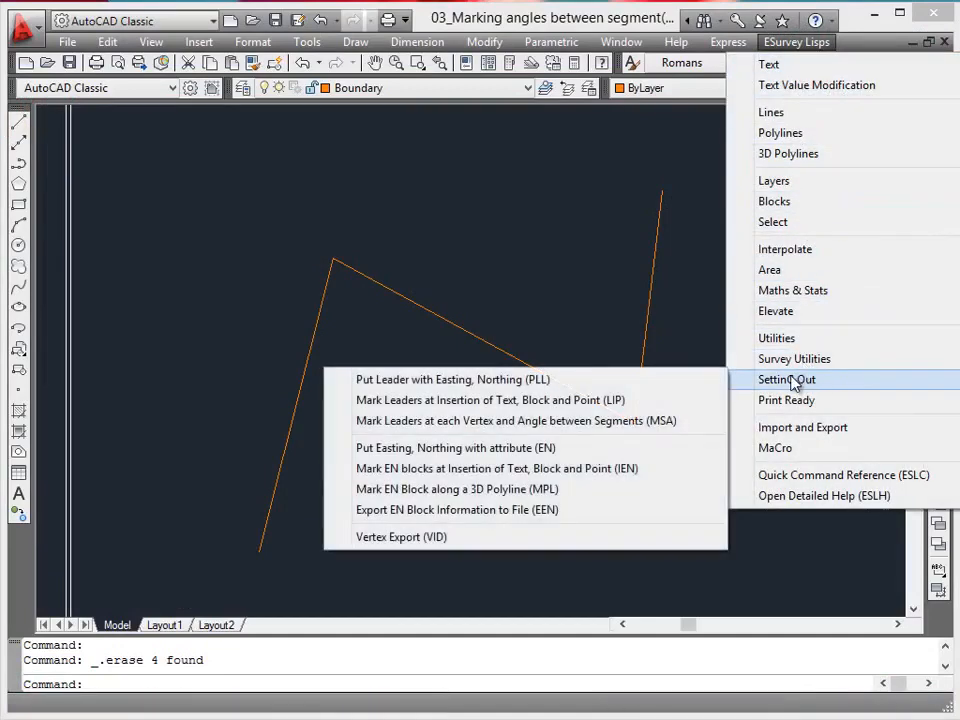
Label the polyline vertices with easting/northing leaders and 75°/68° angles via MSA.
{"action": "left_click", "coordinate": [514, 420]}
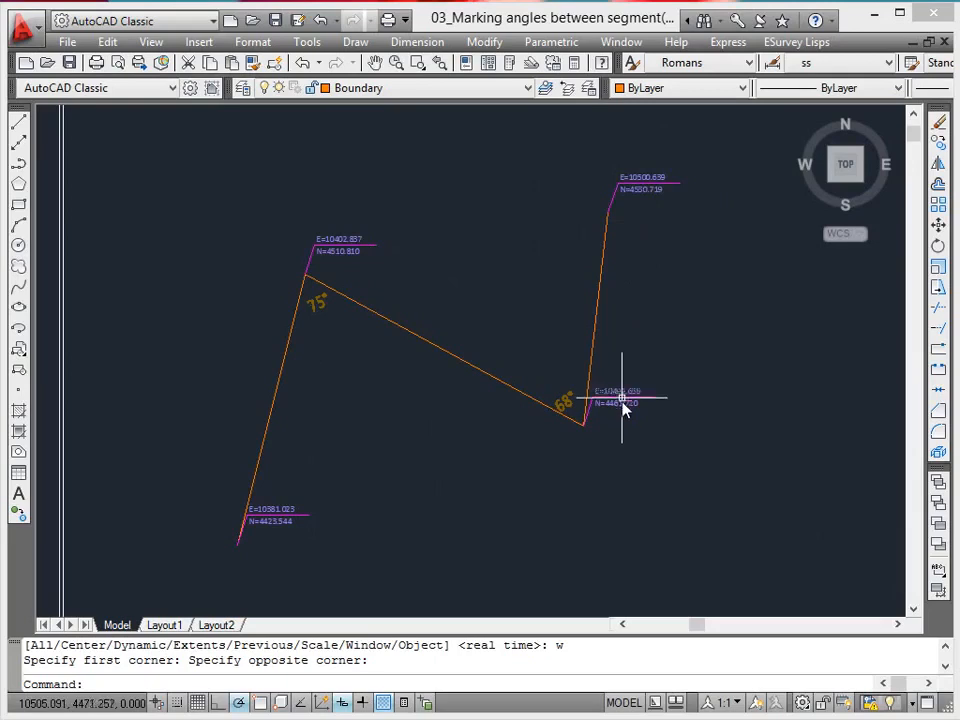
{"action": "mouse_move", "coordinate": [556, 610]}
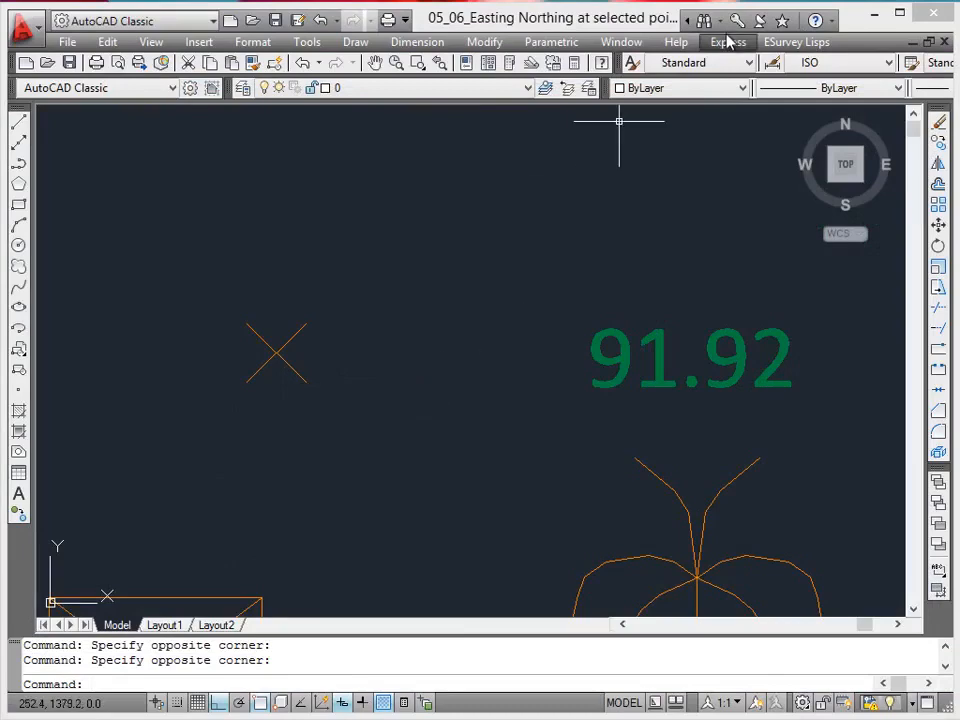
Place an EN attribute block (225.8, 1361.3) at the cross point and view its attributes.
{"action": "left_click", "coordinate": [796, 42]}
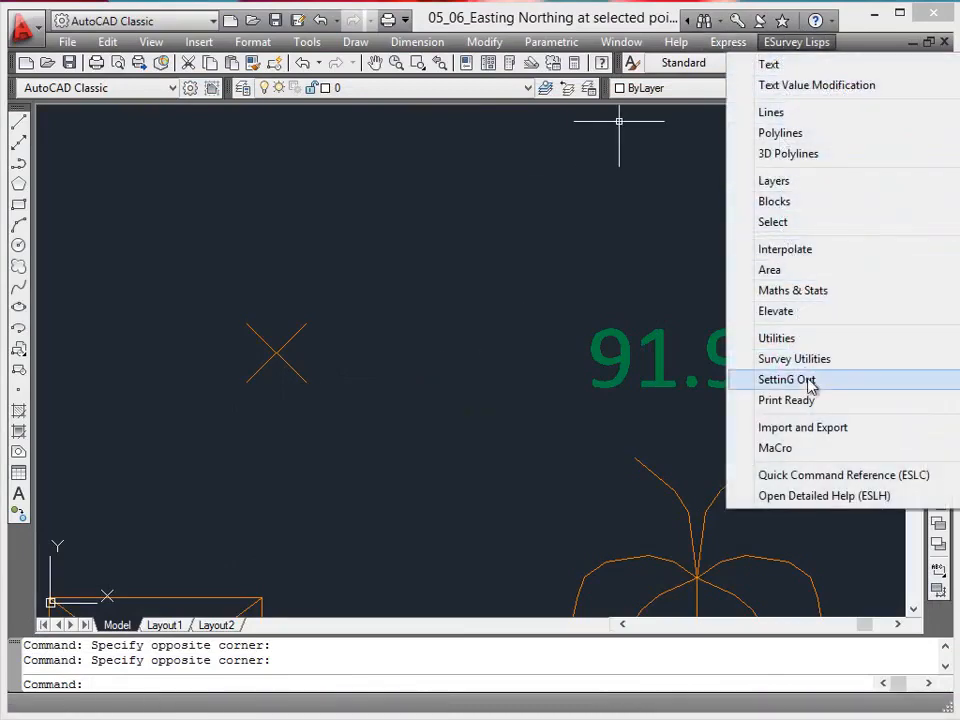
{"action": "left_click", "coordinate": [788, 380]}
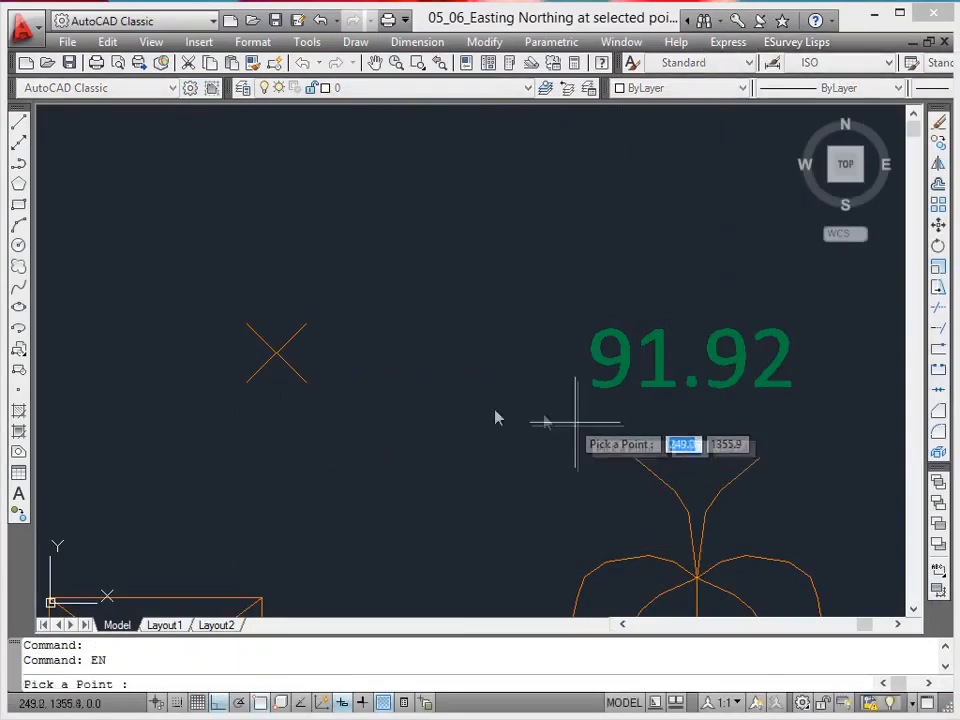
{"action": "left_click", "coordinate": [276, 356]}
{"action": "type", "text": "ddatte"}
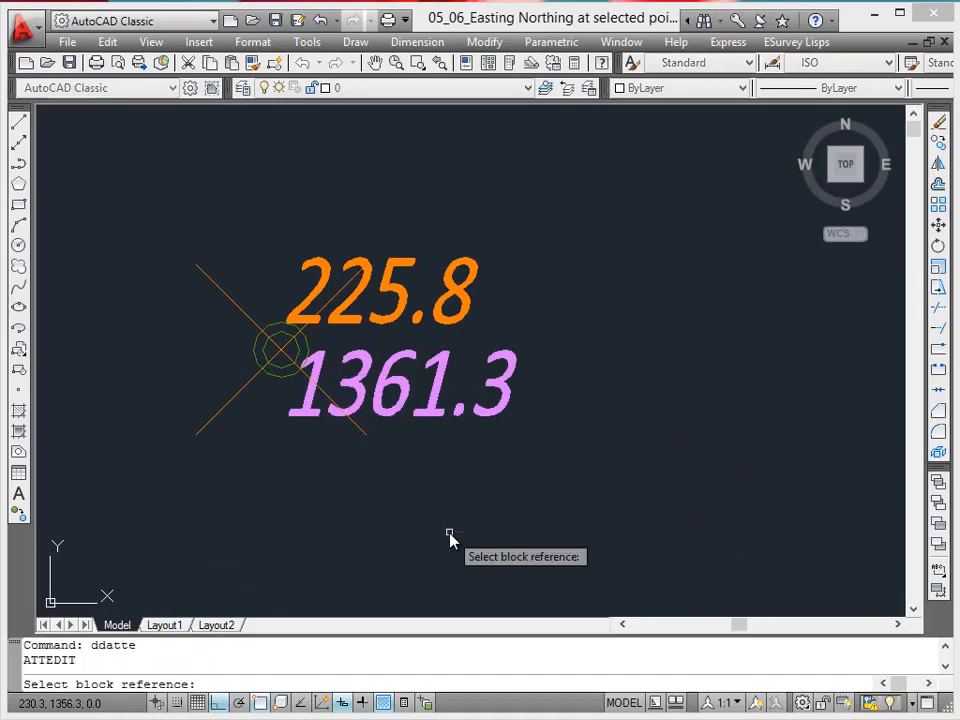
{"action": "left_click", "coordinate": [280, 344]}
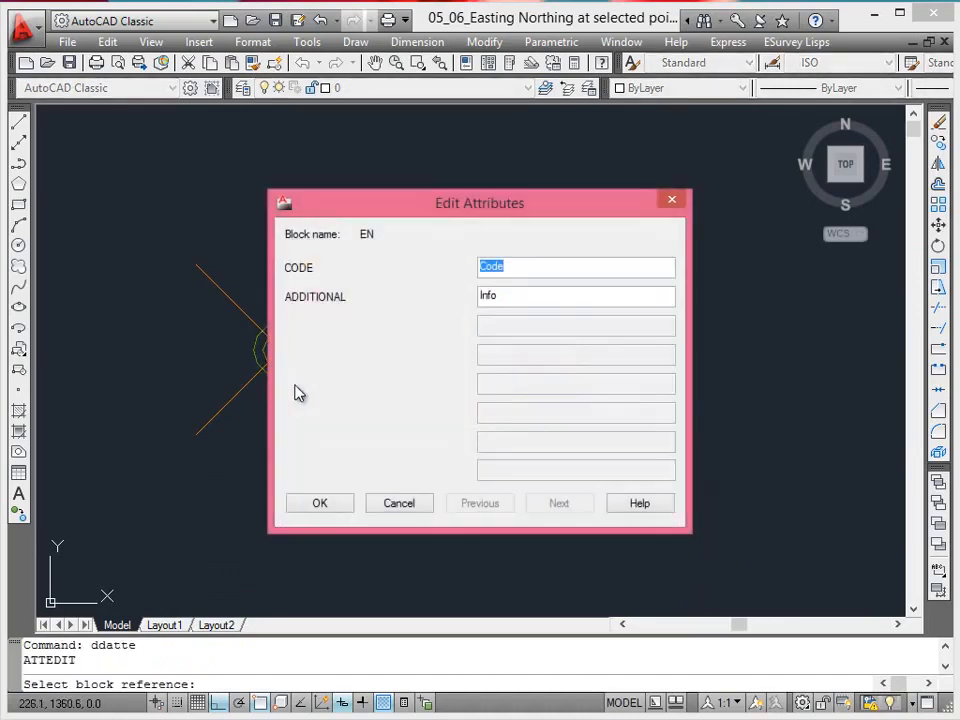
{"action": "mouse_move", "coordinate": [504, 334]}
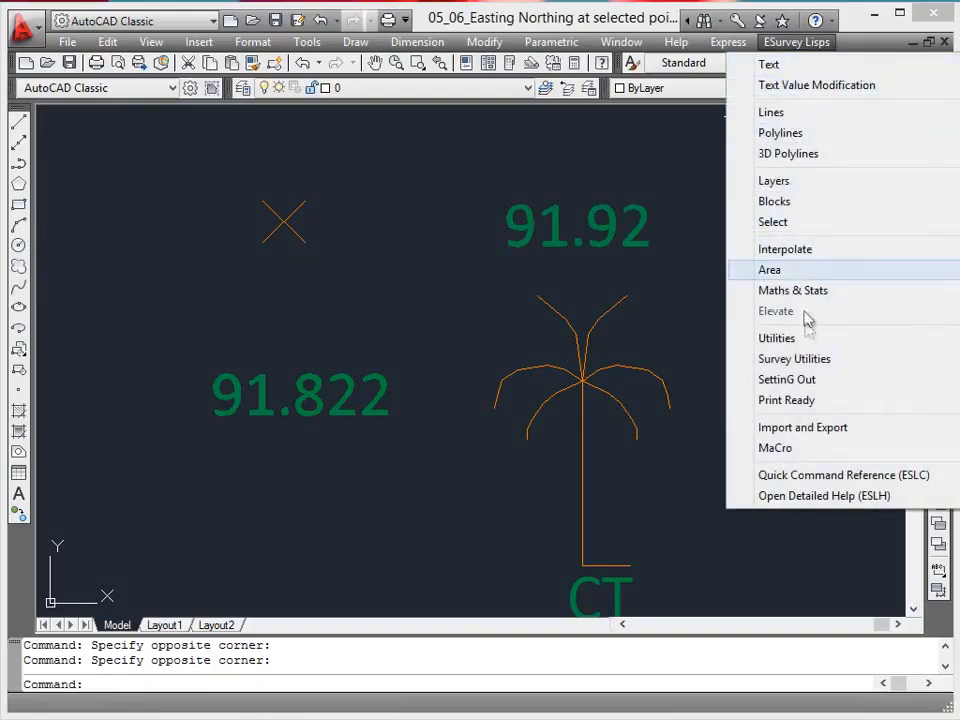
Mark EN blocks at existing insertion points (258.5, 1323.5 at CT) and edit one's attributes.
{"action": "left_click", "coordinate": [788, 380]}
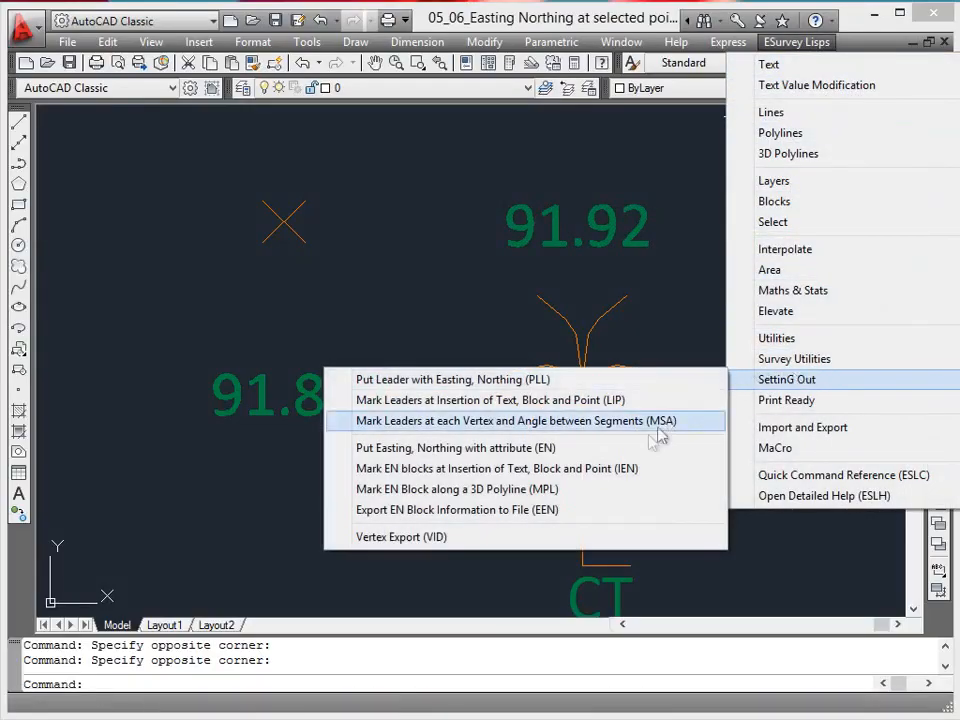
{"action": "left_click", "coordinate": [496, 468]}
{"action": "type", "text": "ddatte"}
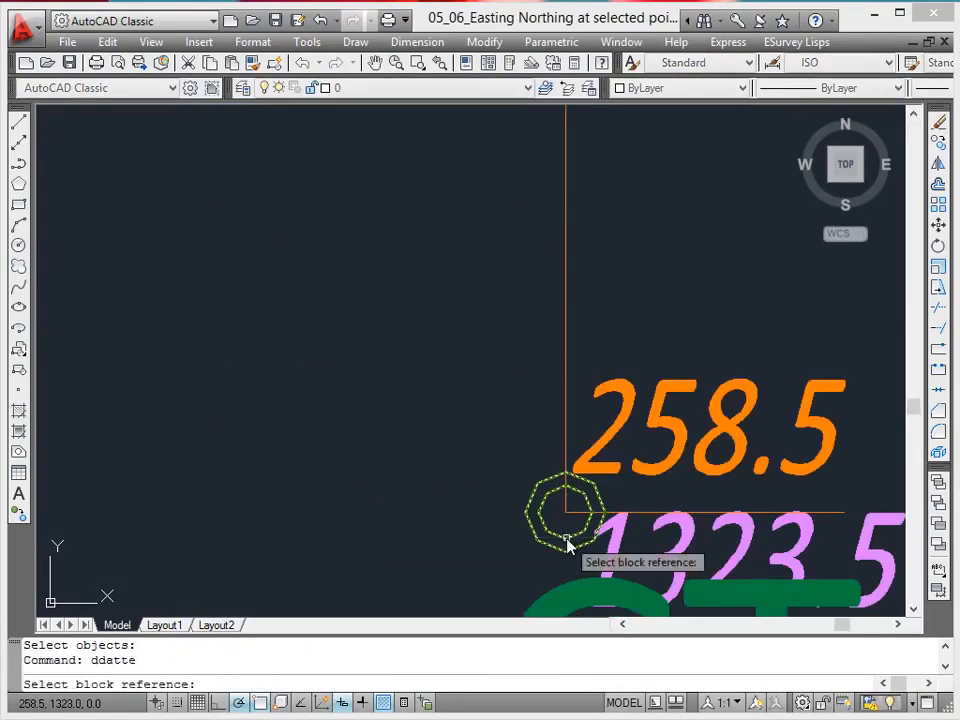
{"action": "left_click", "coordinate": [796, 40]}
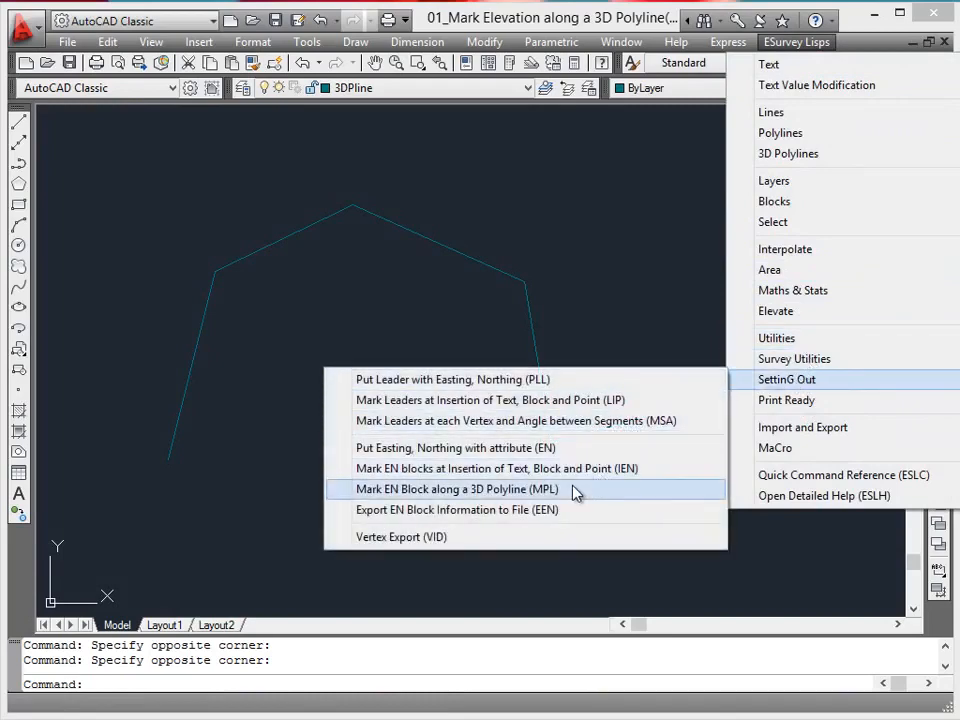
Mark EN blocks along the 3D polyline with chainage 0, increment 50, edit one, then select all for EEN export.
{"action": "left_click", "coordinate": [456, 488]}
{"action": "type", "text": "5"}
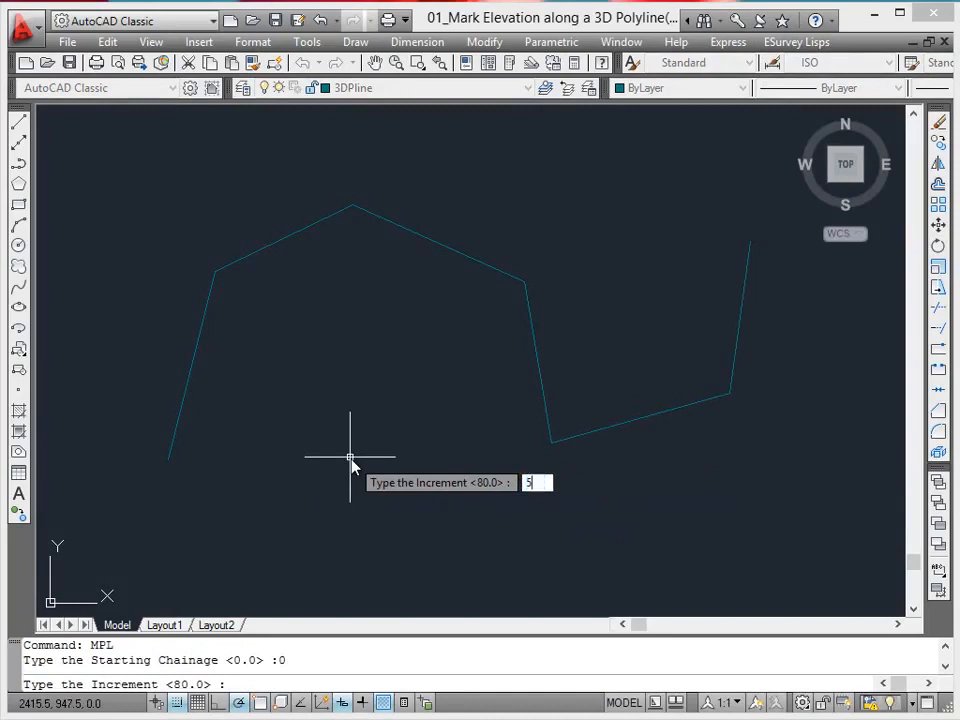
{"action": "type", "text": "0"}
{"action": "key", "text": "Return"}
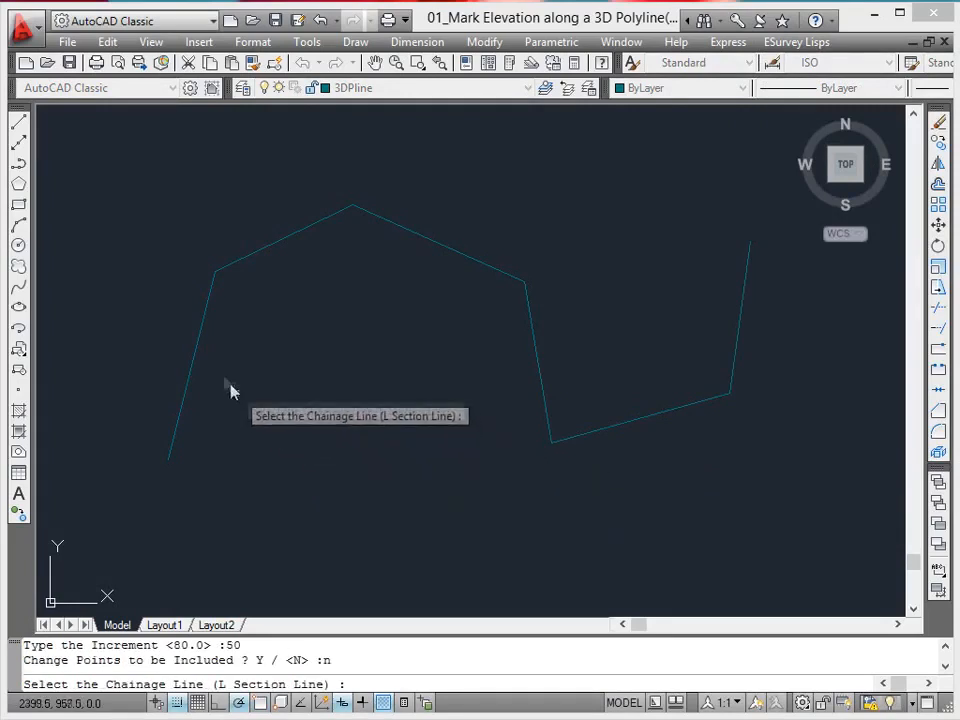
{"action": "left_click", "coordinate": [200, 344]}
{"action": "type", "text": "dda"}
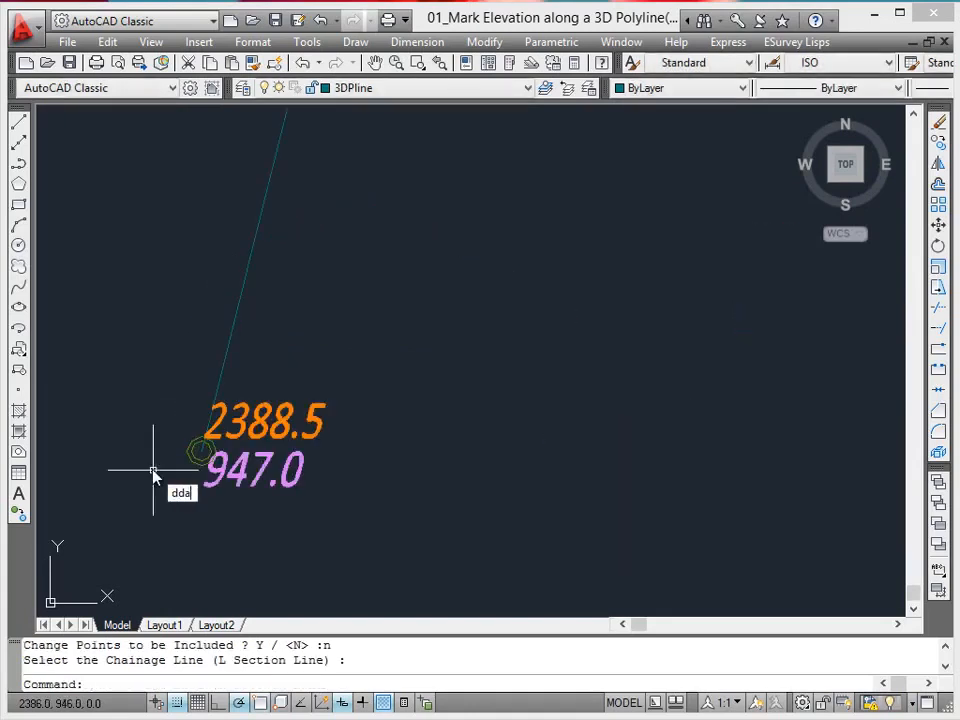
{"action": "key", "text": "Return"}
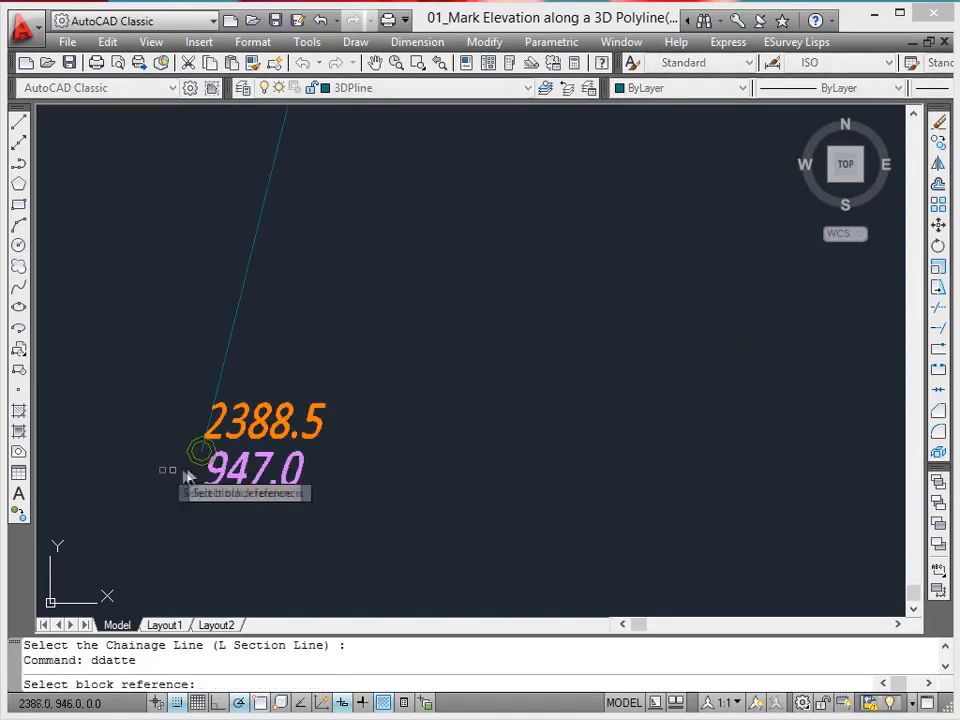
{"action": "left_click", "coordinate": [200, 450]}
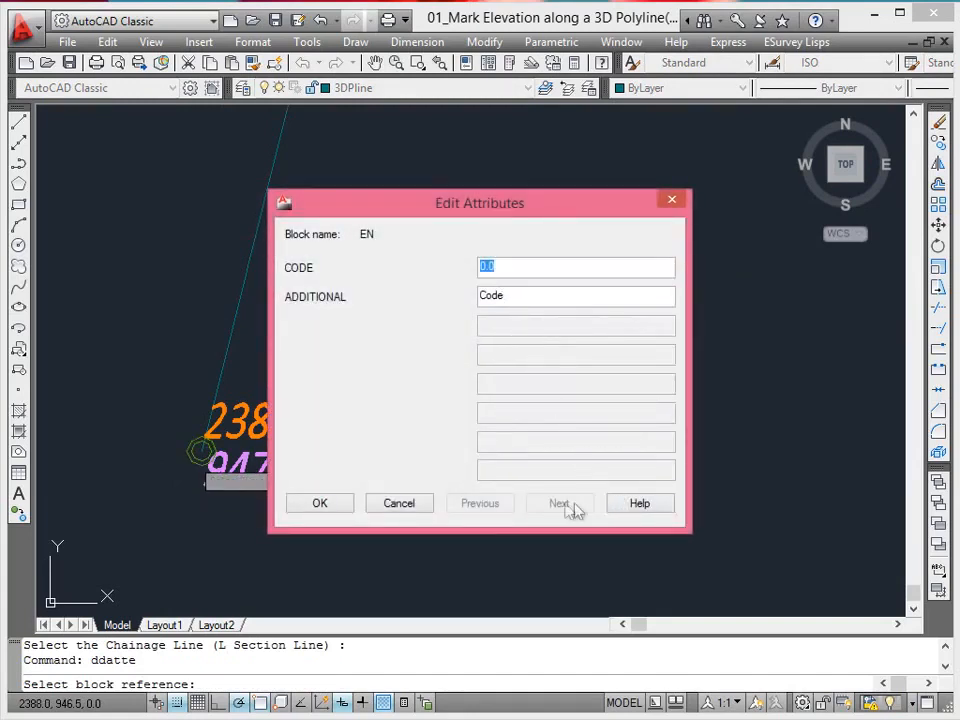
{"action": "left_click", "coordinate": [796, 40]}
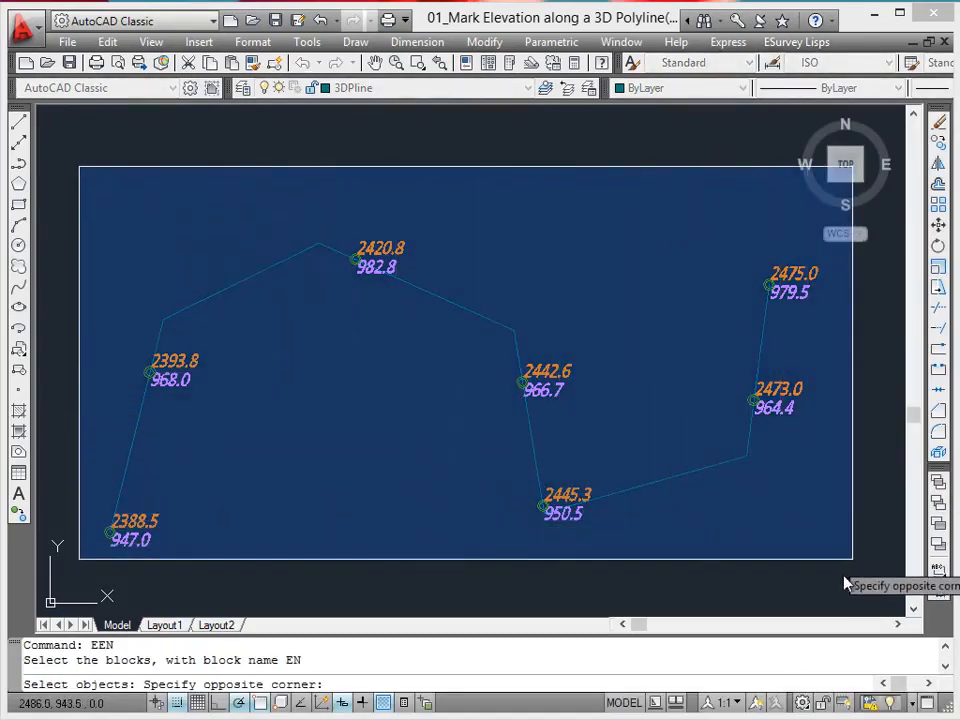
{"action": "left_click", "coordinate": [838, 580]}
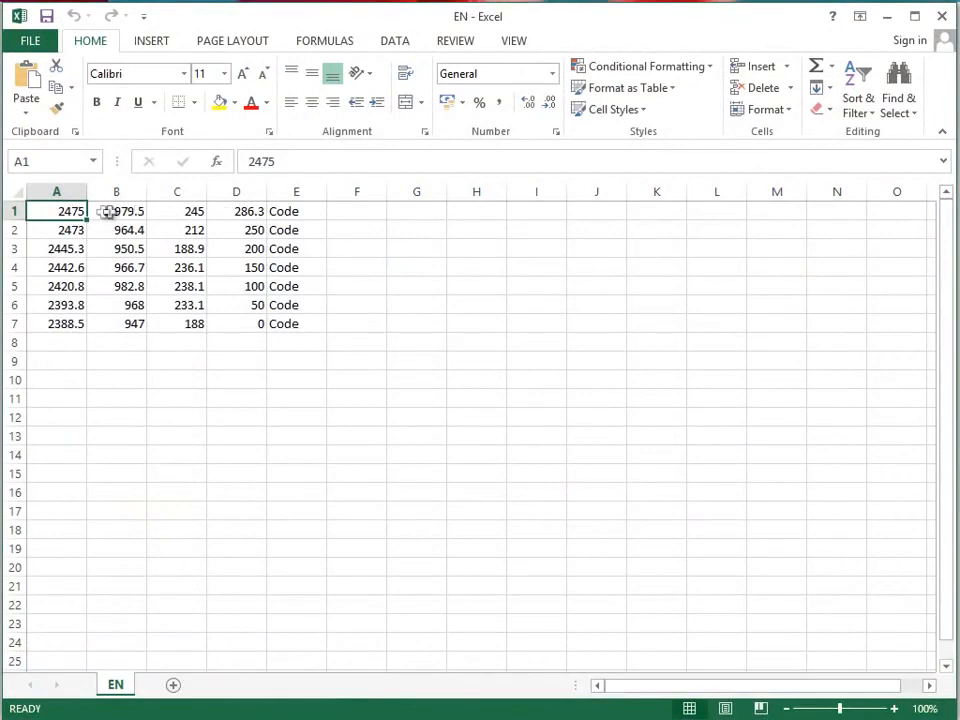
Review the seven exported EN block rows with their four numeric columns and Code.
{"action": "left_click_drag", "start_coordinate": [116, 212], "coordinate": [176, 324]}
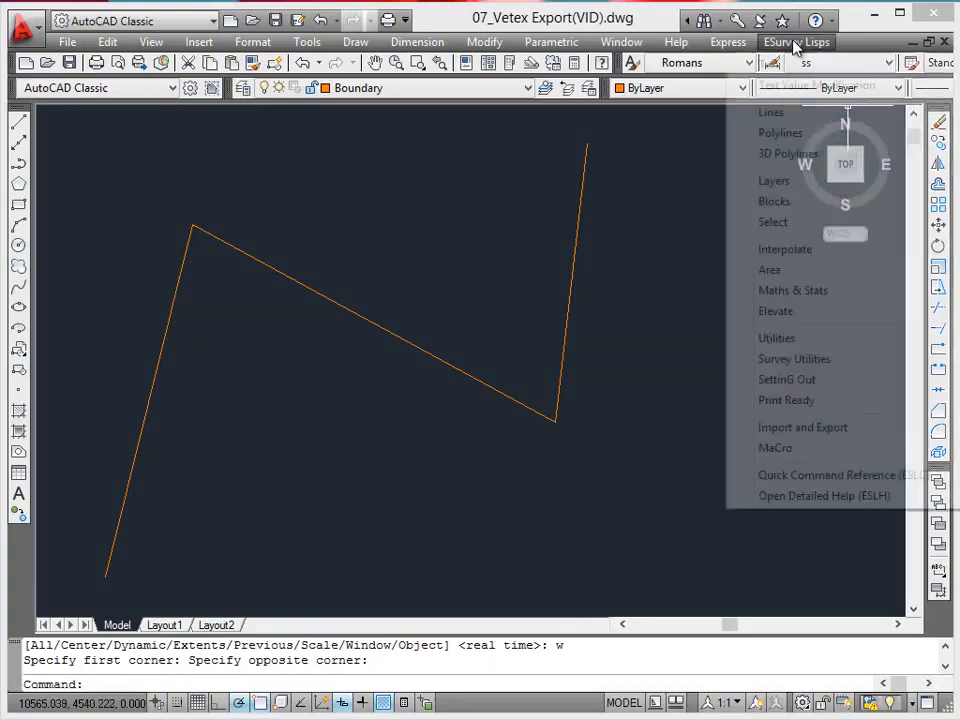
Start Vertex Export (VID) and pick the three-segment polyline.
{"action": "left_click", "coordinate": [788, 380]}
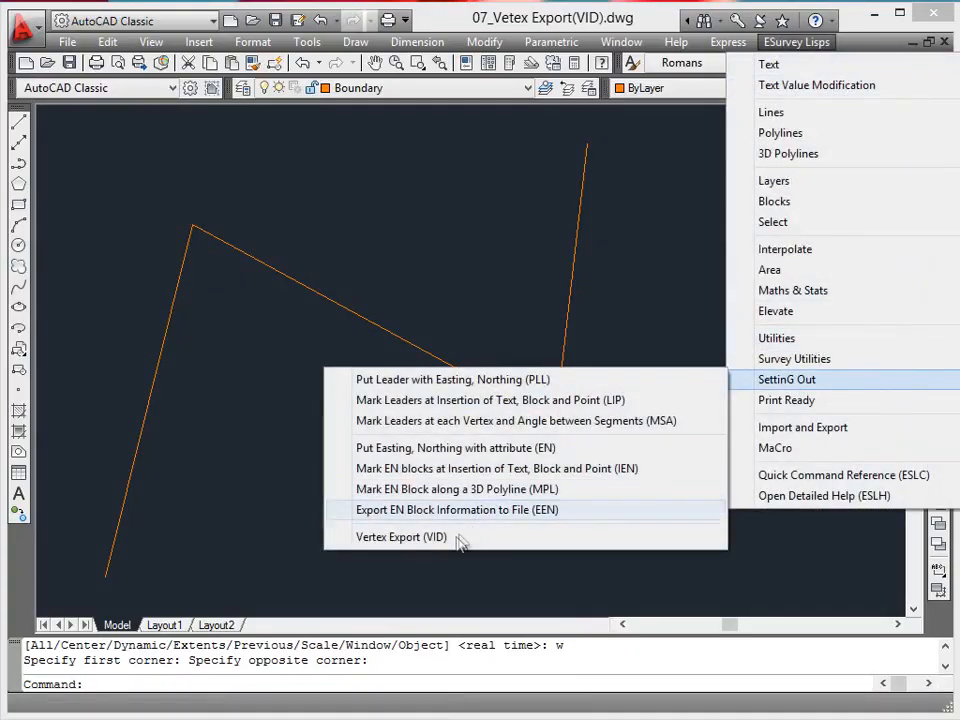
{"action": "left_click", "coordinate": [400, 536]}
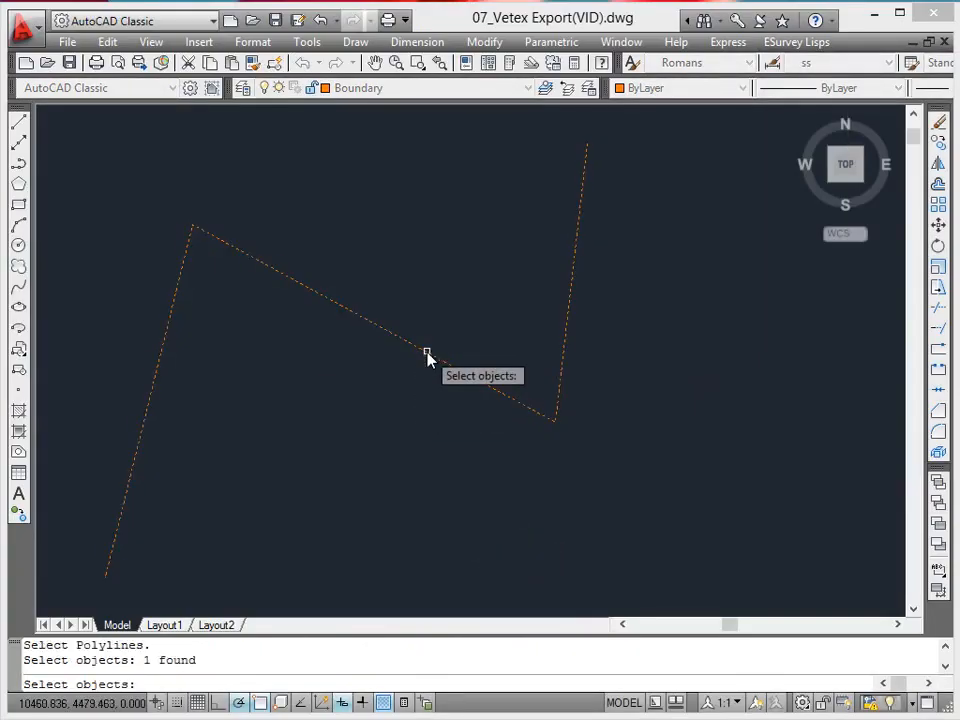